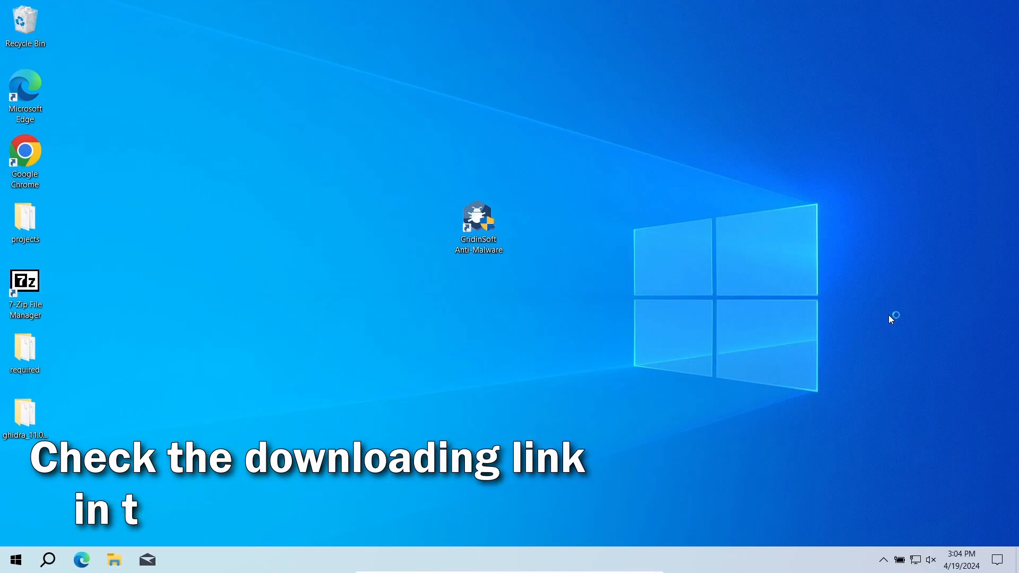
Launch Gridinsoft Anti-Malware from the desktop shortcut to see the four detected threats.
{"action": "double_click", "coordinate": [478, 221]}
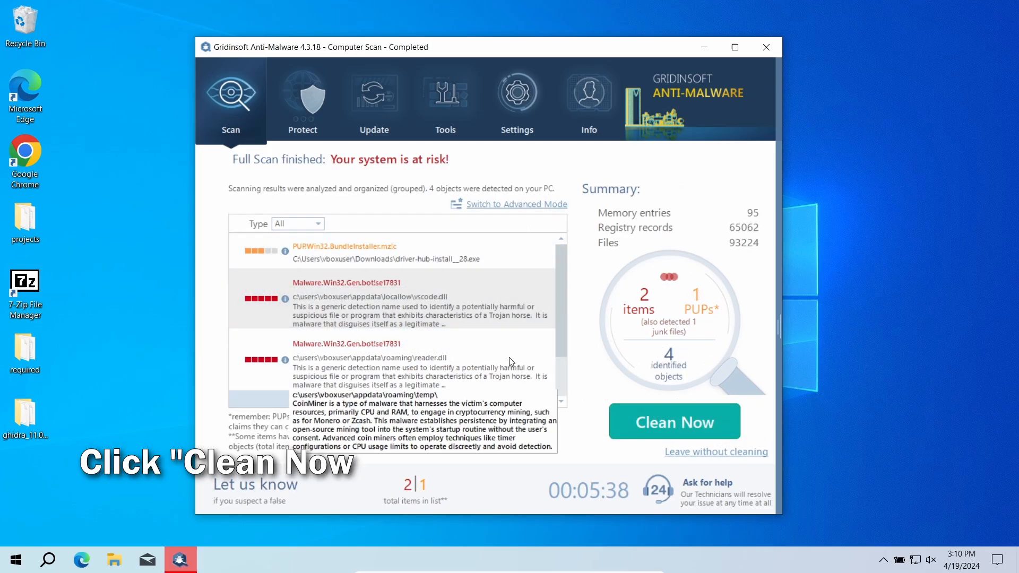
Clean all four detected threats and dismiss the removal summary.
{"action": "left_click", "coordinate": [675, 422]}
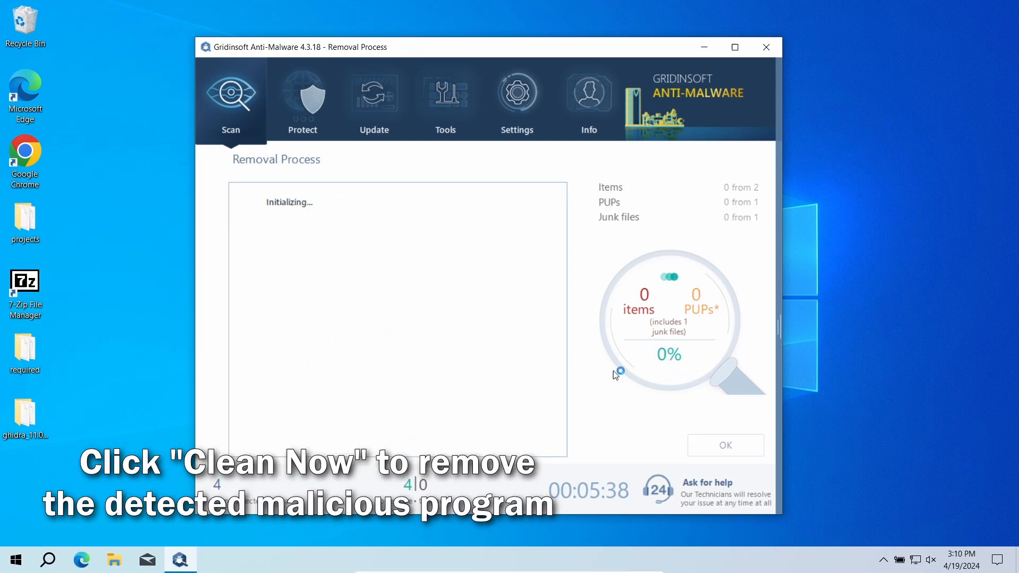
{"action": "mouse_move", "coordinate": [580, 320]}
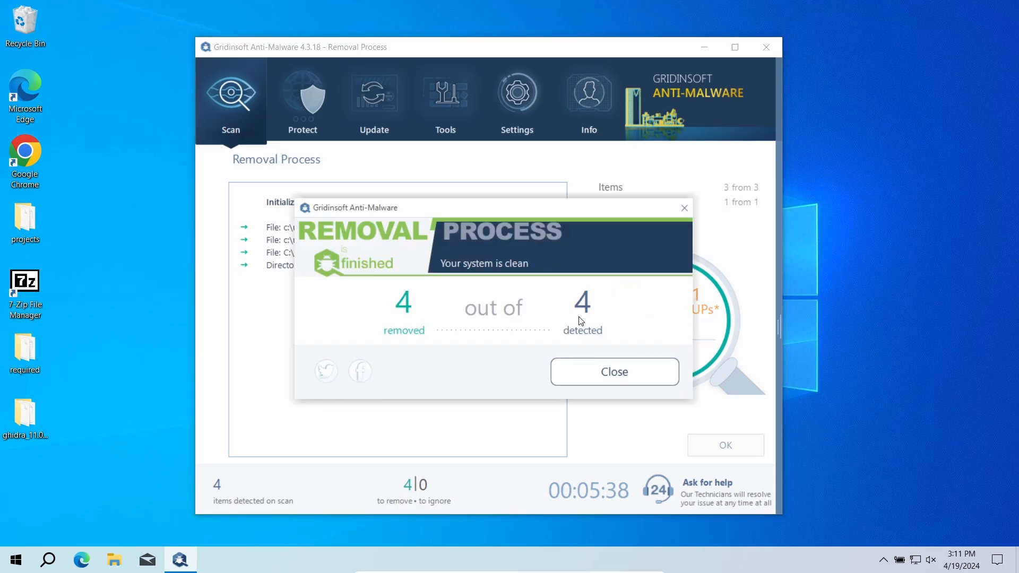
{"action": "mouse_move", "coordinate": [678, 336]}
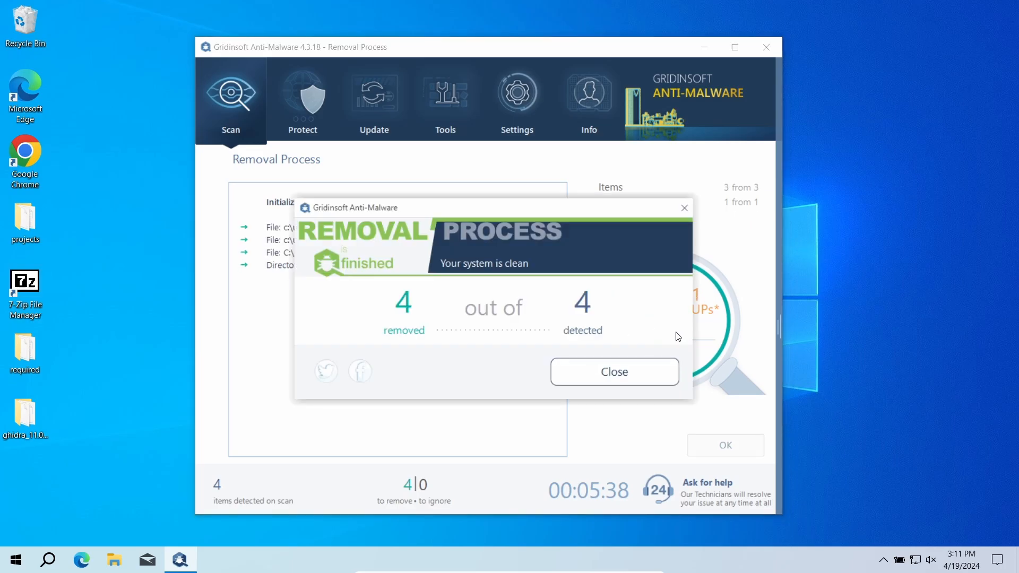
{"action": "left_click", "coordinate": [615, 371]}
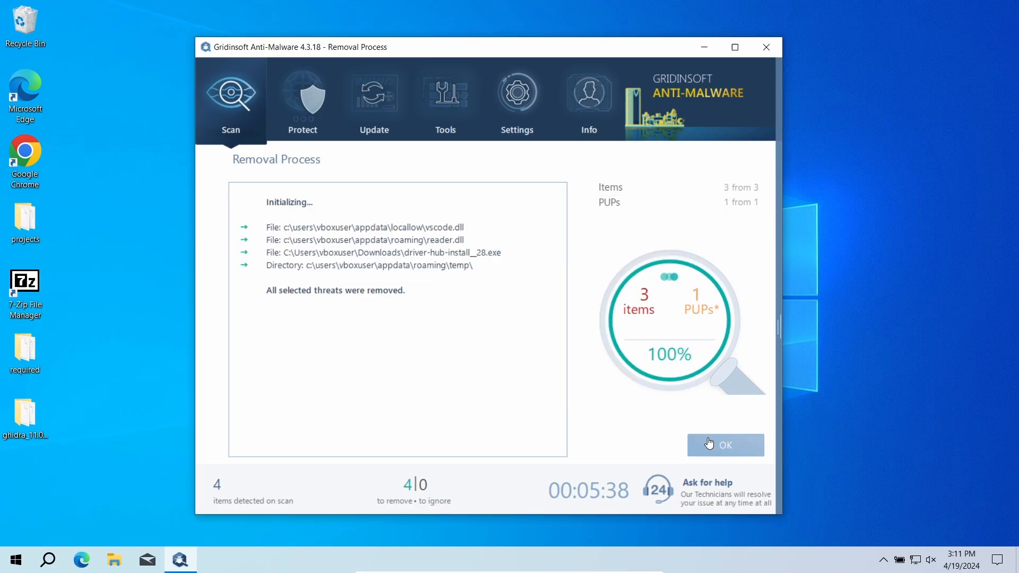
{"action": "left_click", "coordinate": [726, 445]}
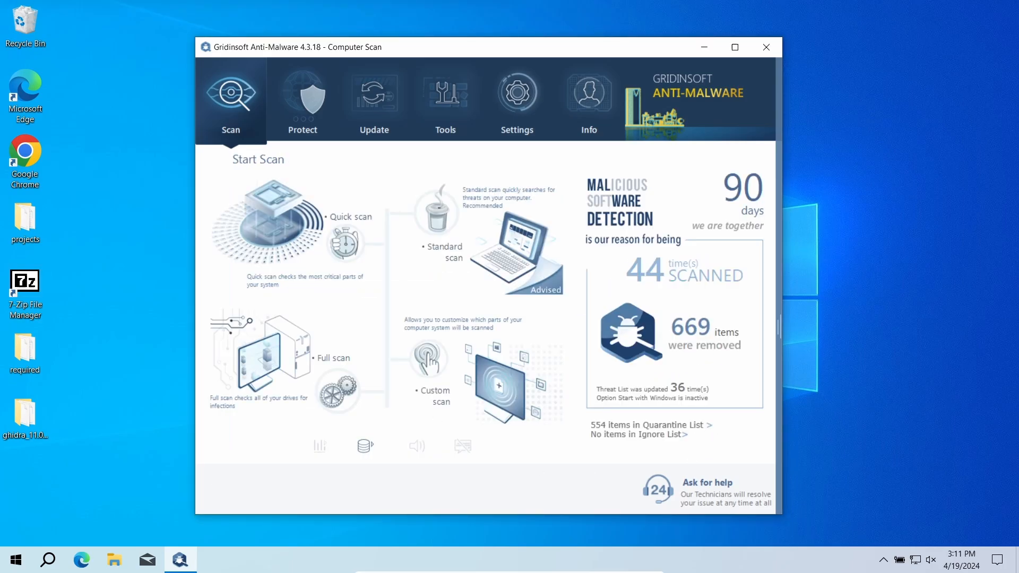